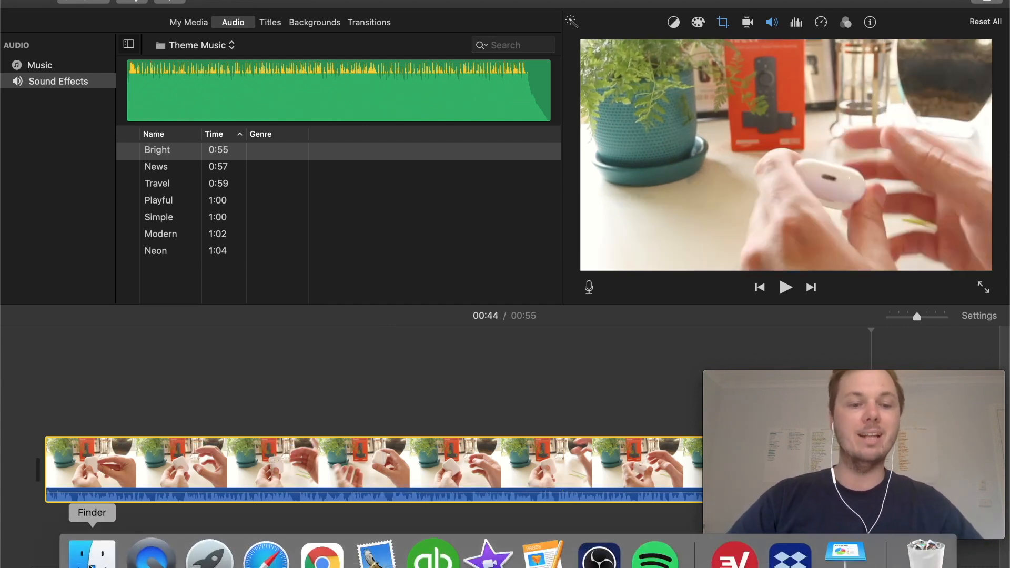
Drag the censor beep MP3 from Finder's Downloads onto the iMovie timeline
{"action": "left_click", "coordinate": [91, 551]}
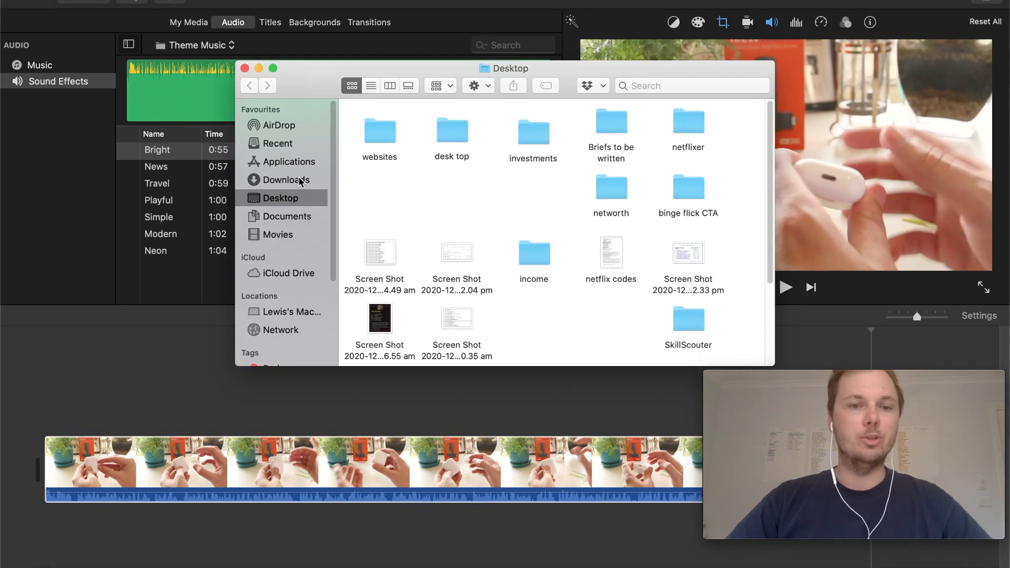
{"action": "left_click", "coordinate": [285, 180]}
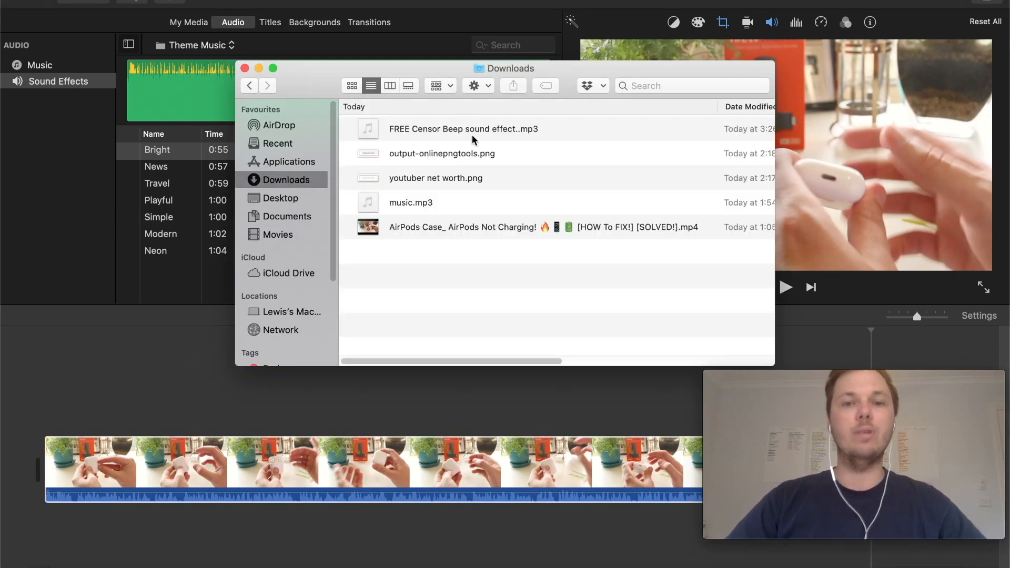
{"action": "left_click", "coordinate": [462, 129]}
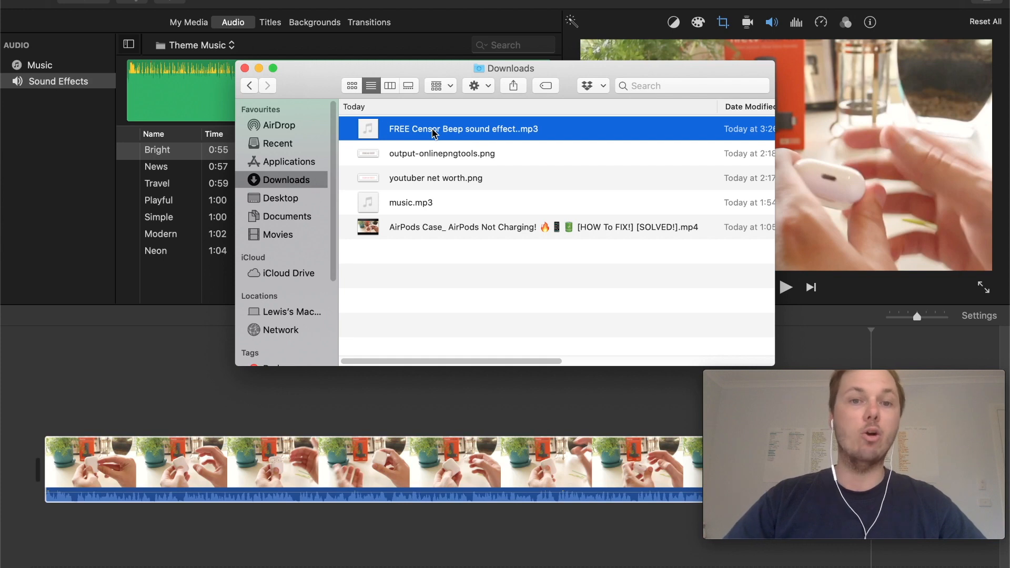
{"action": "left_click_drag", "start_coordinate": [463, 129], "coordinate": [379, 541]}
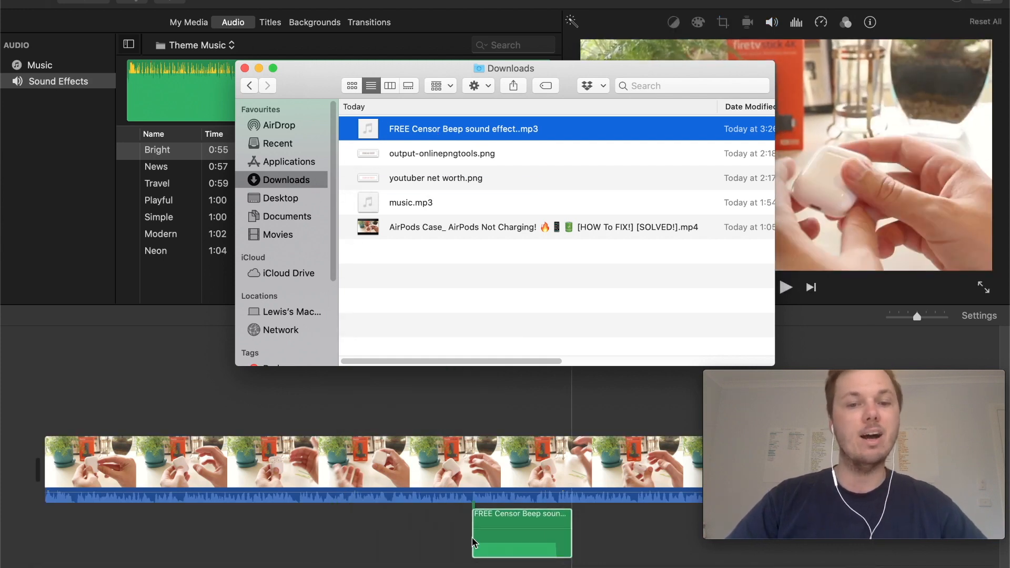
Return to iMovie and select the short middle section of the split clip
{"action": "left_click", "coordinate": [245, 68]}
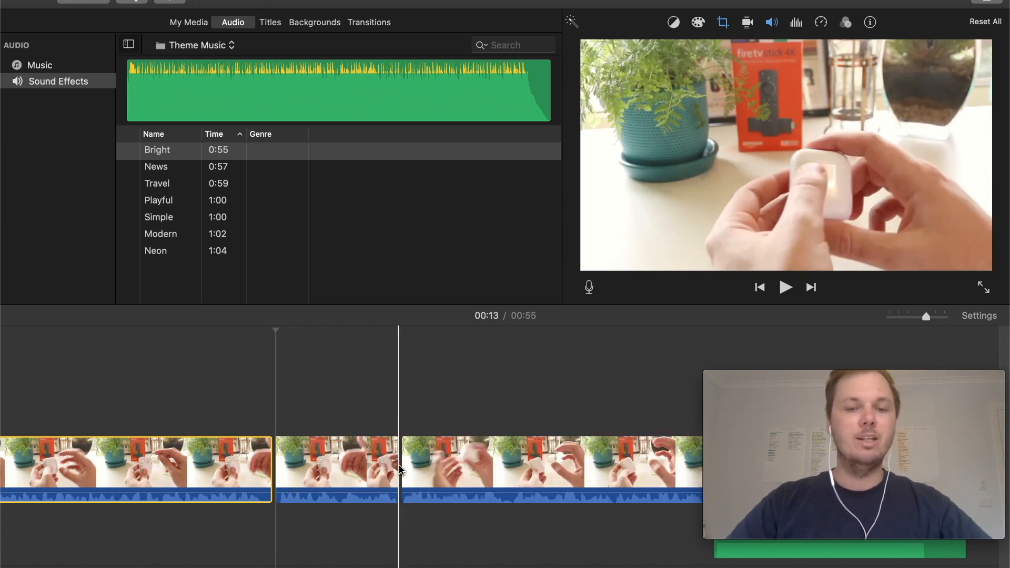
{"action": "left_click", "coordinate": [336, 468]}
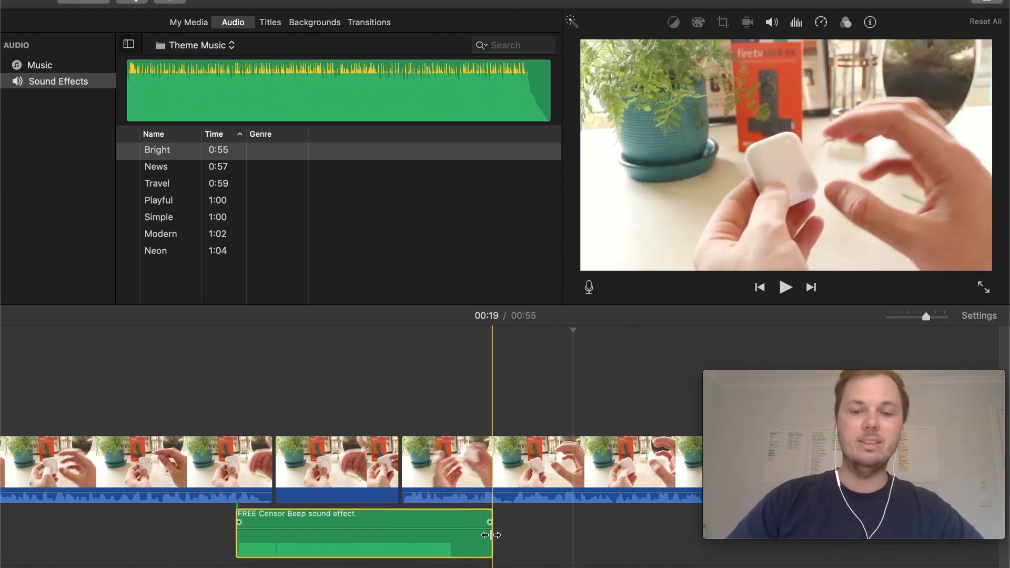
Trim the beep clip's end to the middle section's boundary, then jump near the start
{"action": "left_click_drag", "start_coordinate": [488, 534], "coordinate": [435, 535]}
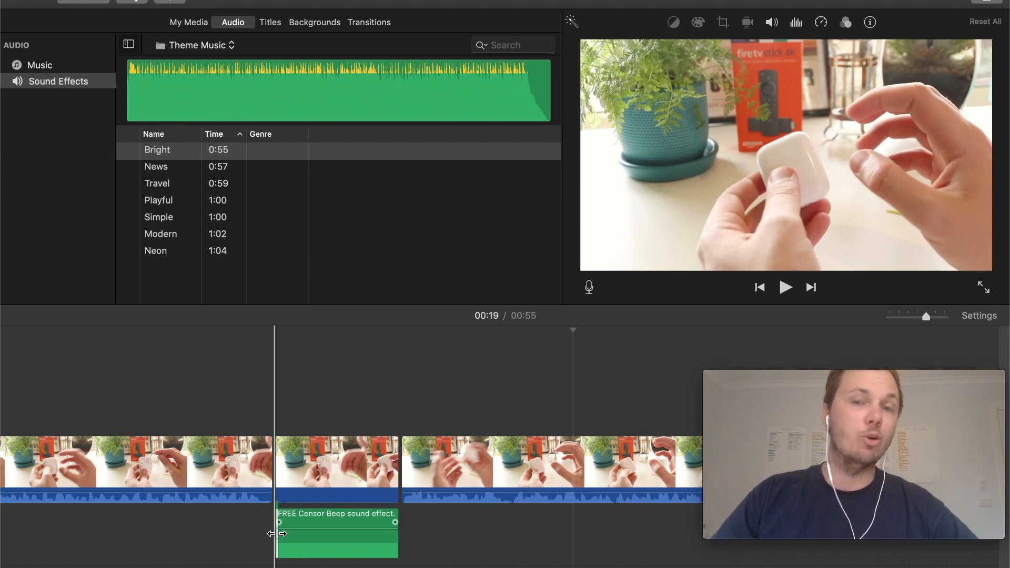
{"action": "left_click", "coordinate": [786, 287]}
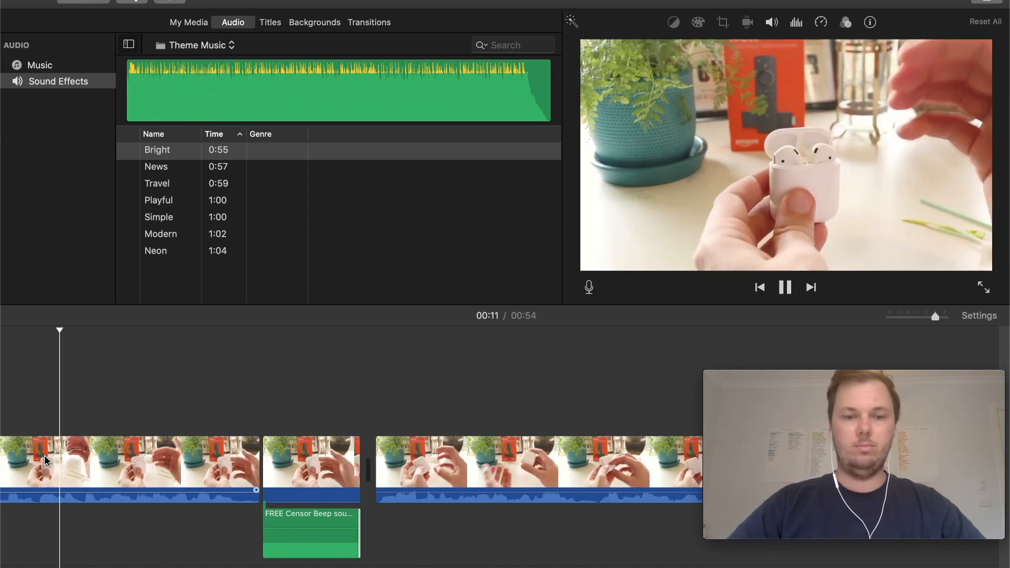